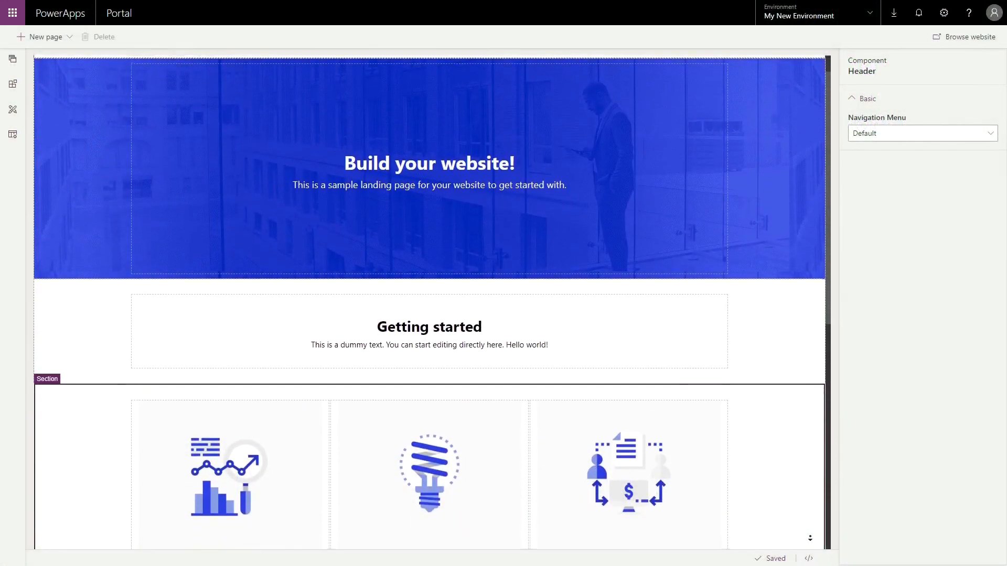
Scroll down through the sample portal landing page in the studio canvas
scroll(down, 3)
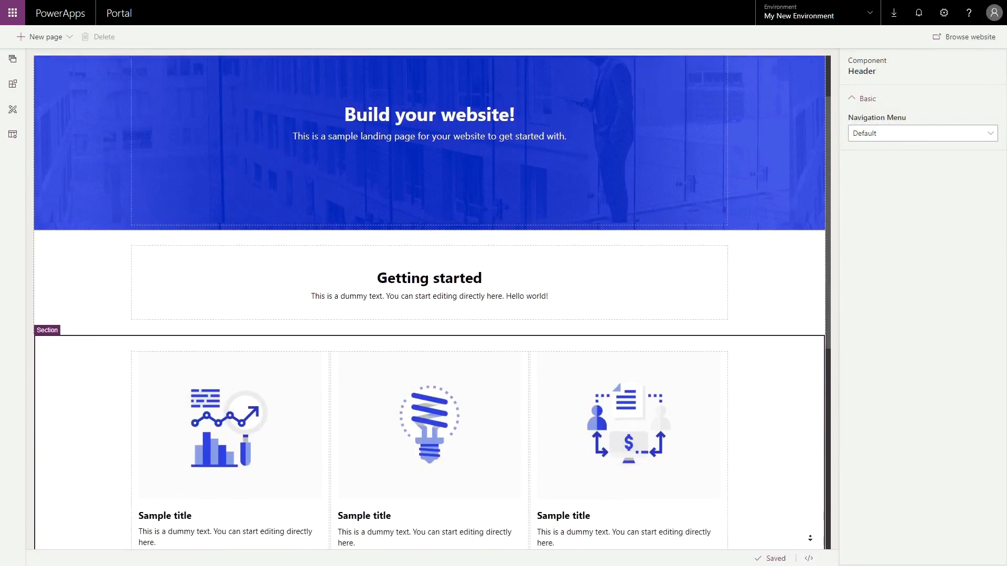
scroll(down, 3)
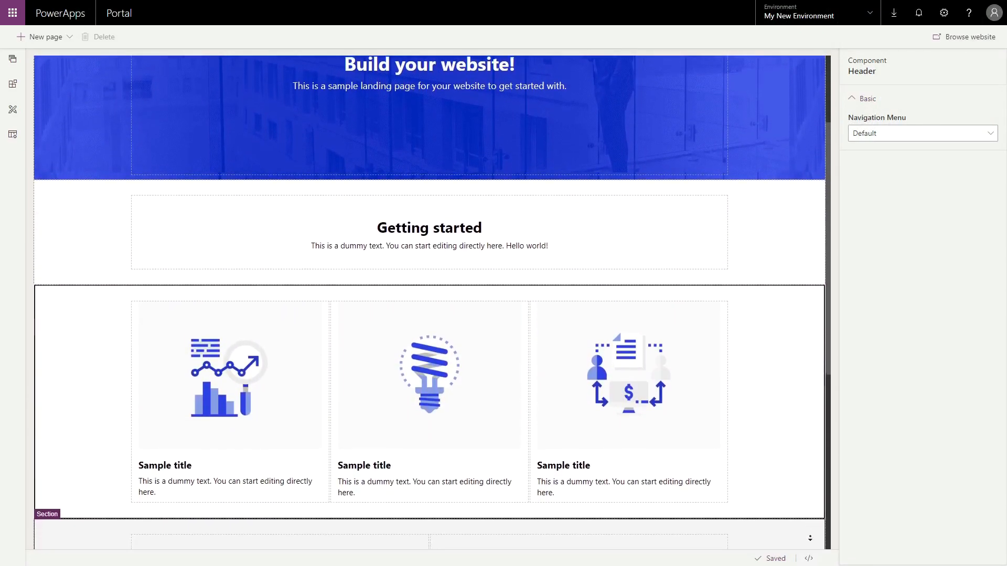
scroll(down, 3)
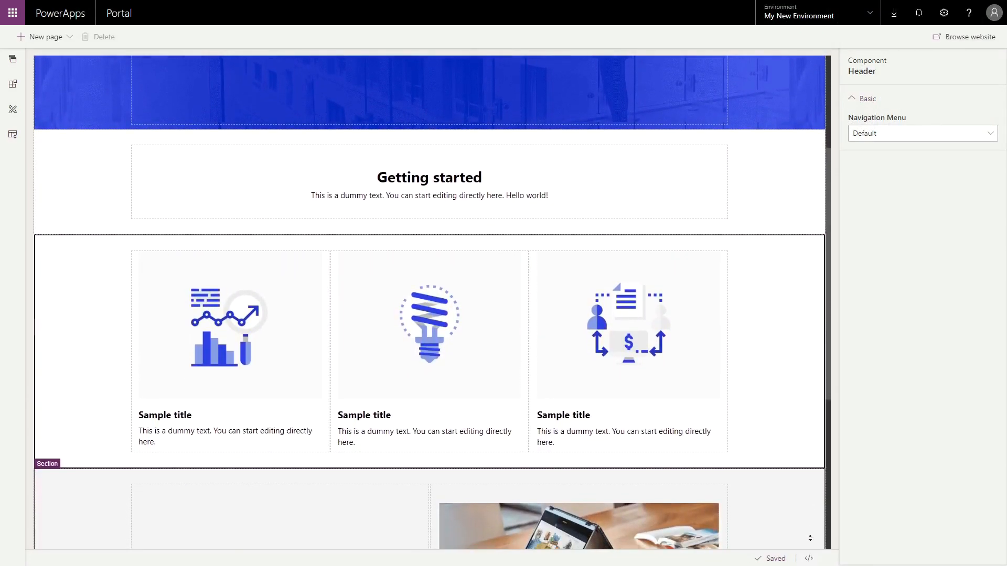
scroll(down, 3)
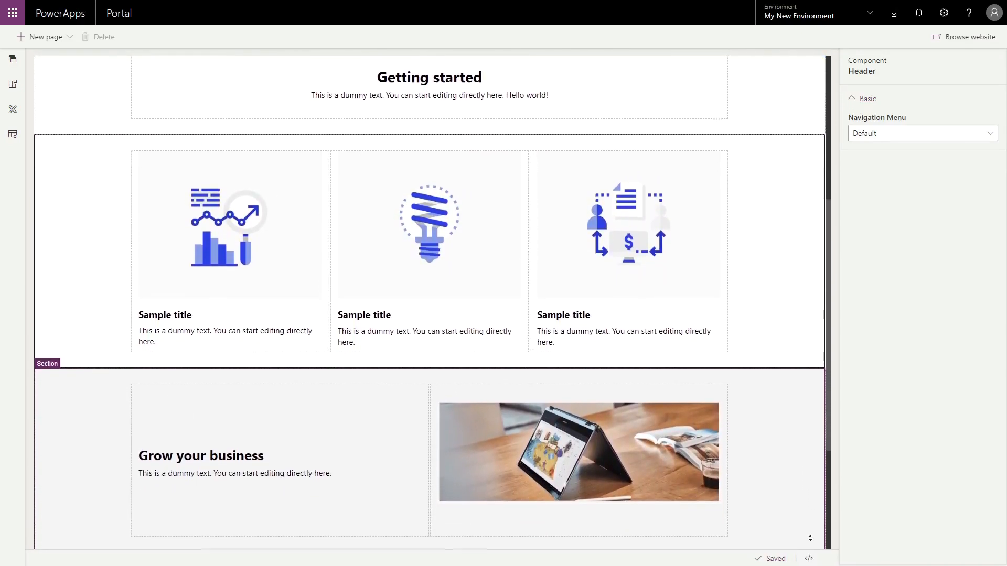
scroll(down, 3)
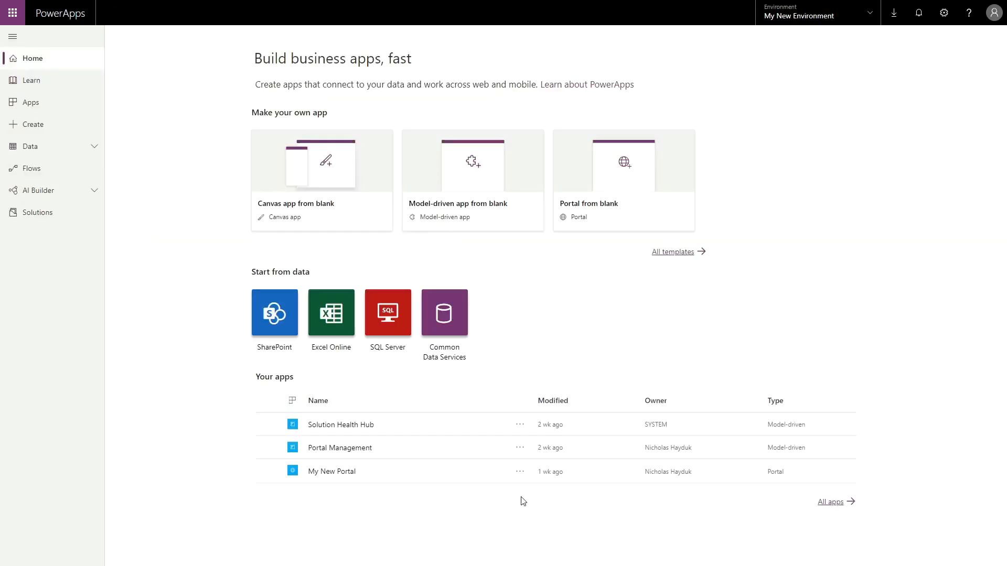
Choose Edit from My New Portal's actions menu in Your apps
click(520, 471)
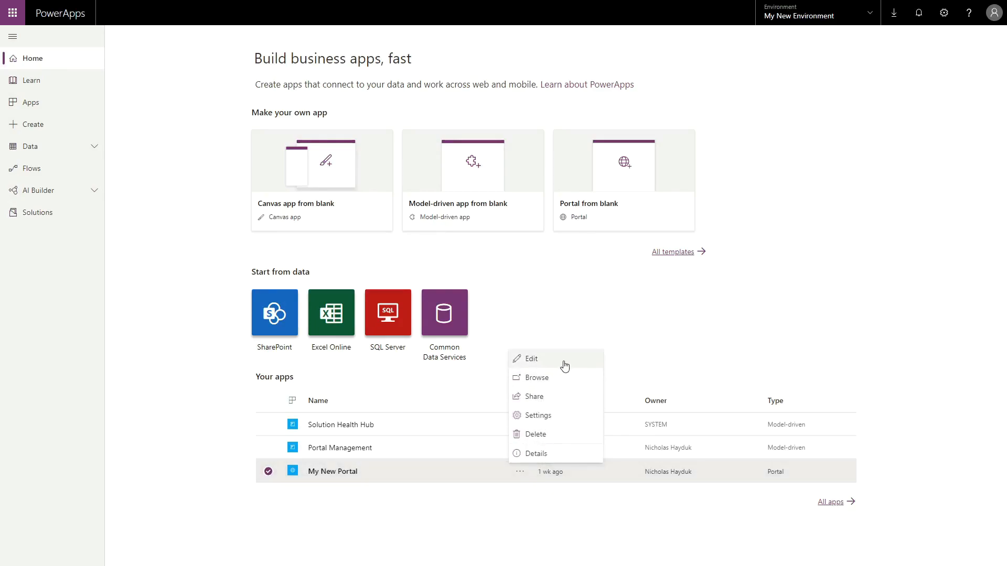
click(530, 358)
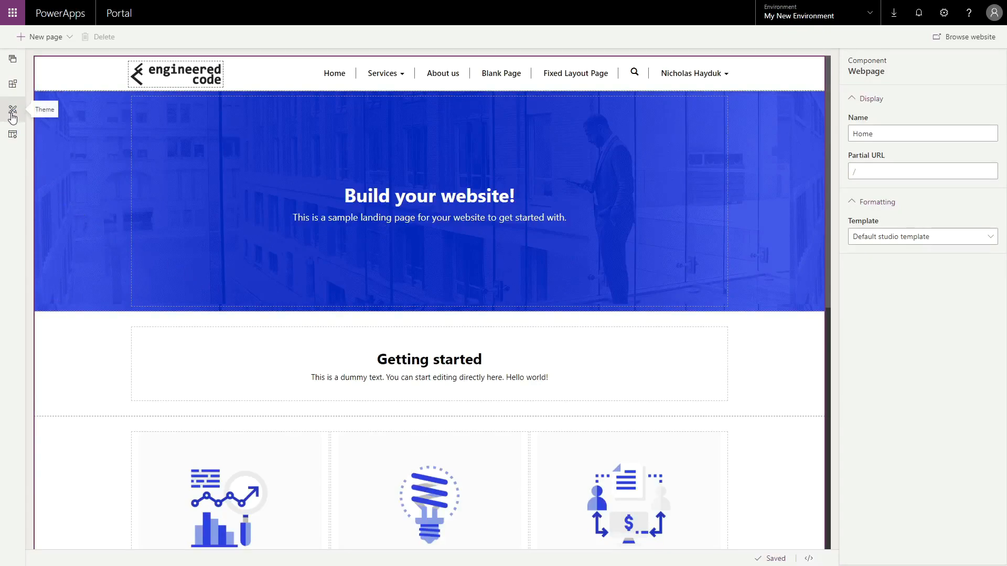
Open the Theme pane from the left toolbar to list the portal's CSS files
click(12, 110)
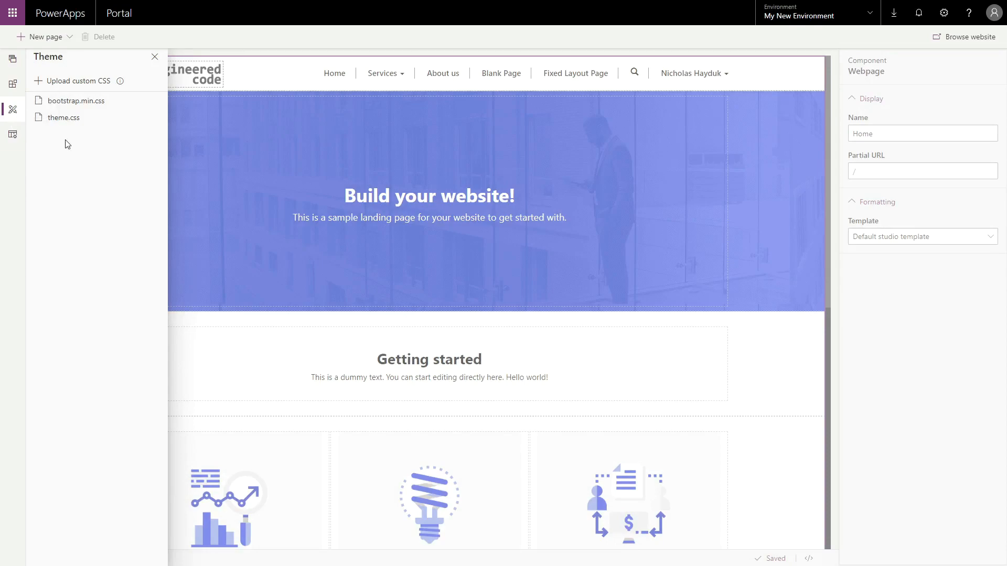
mouse_move(89, 134)
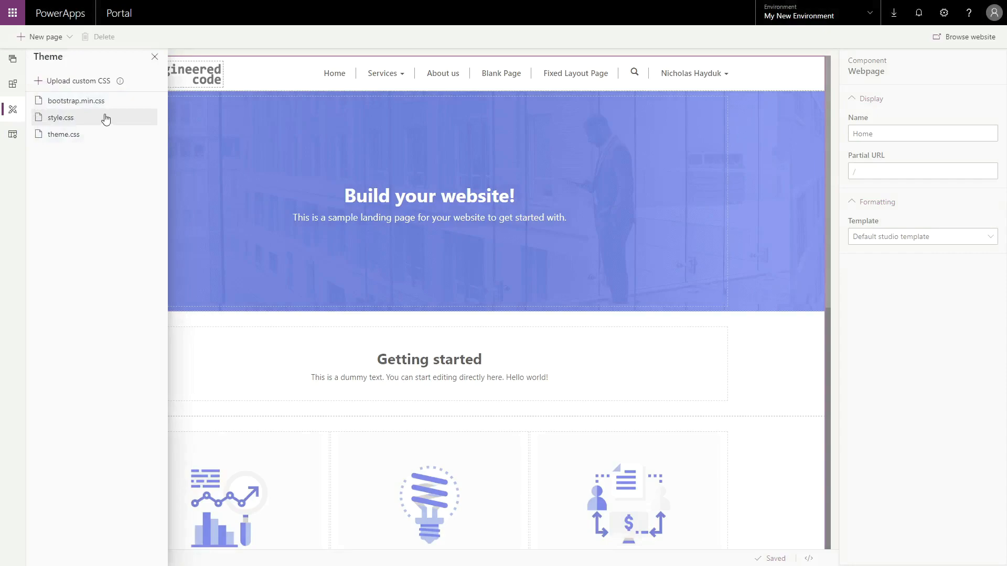
mouse_move(83, 122)
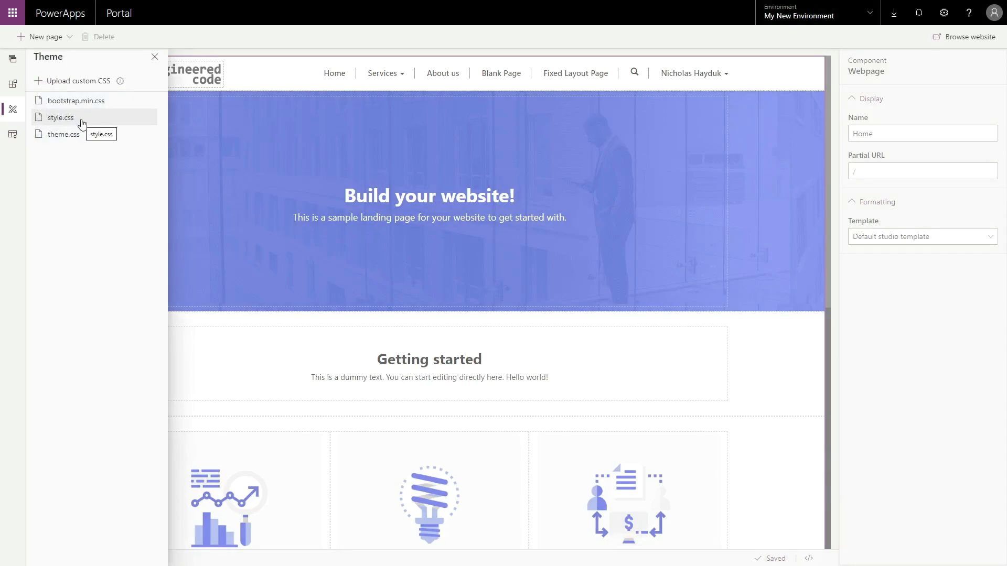